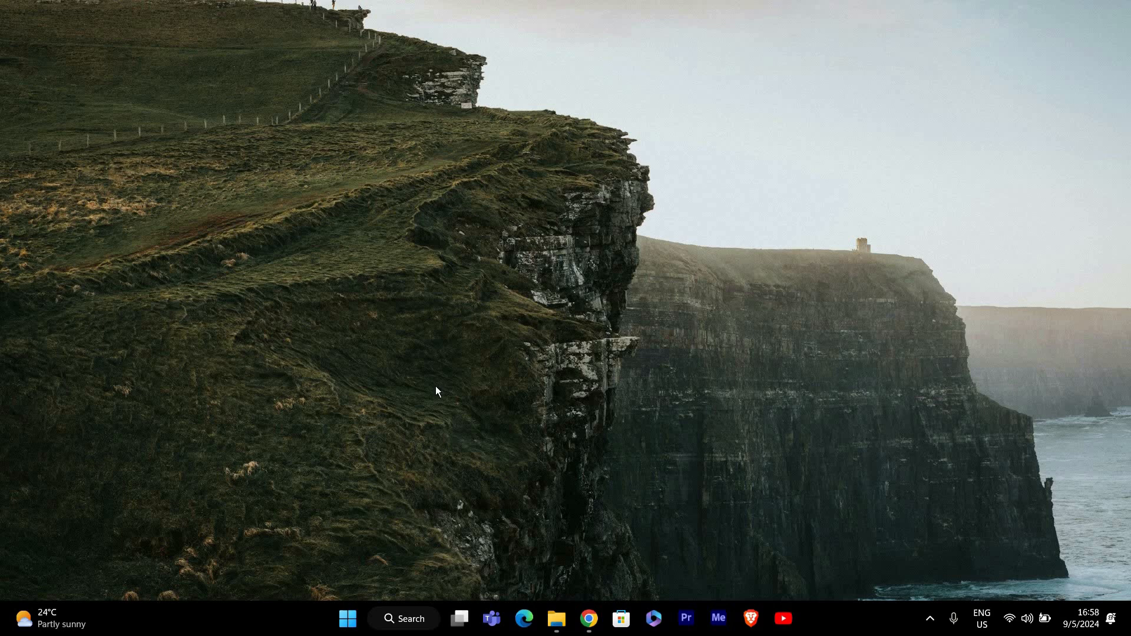
pyautogui.moveTo(432, 383)
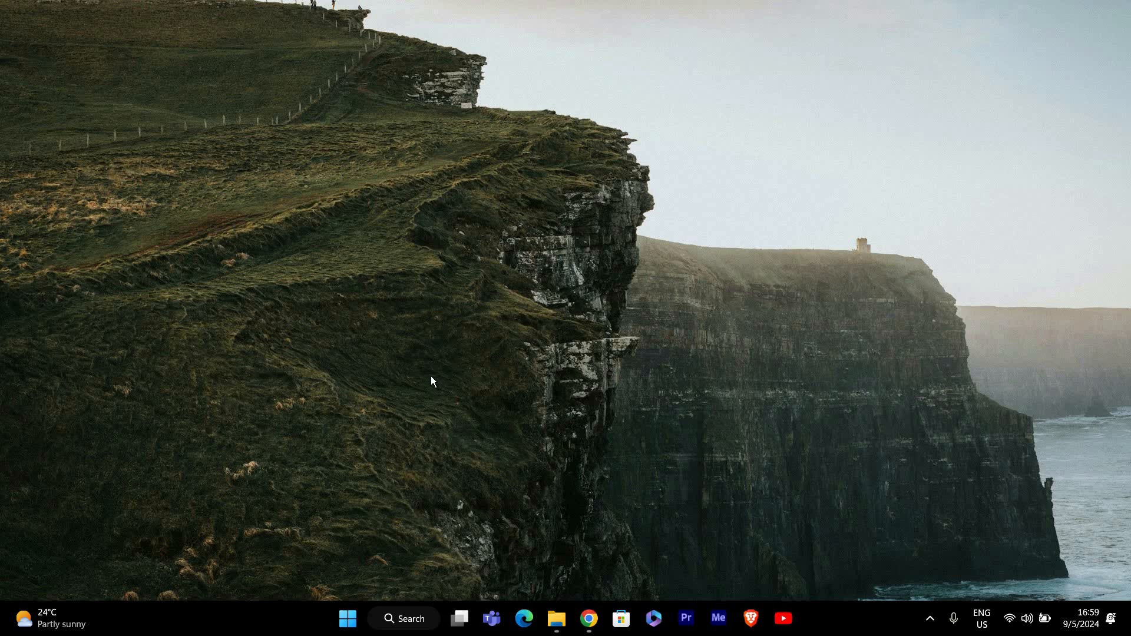
pyautogui.moveTo(280, 451)
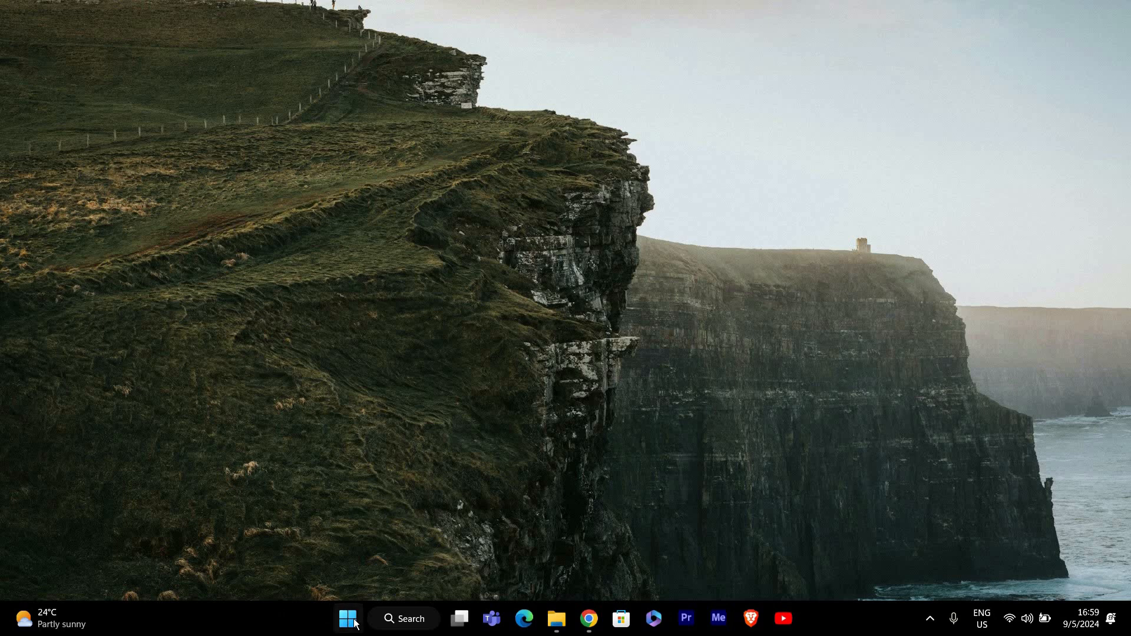
# Launch the Settings app from the Start menu's pinned apps
pyautogui.click(346, 619)
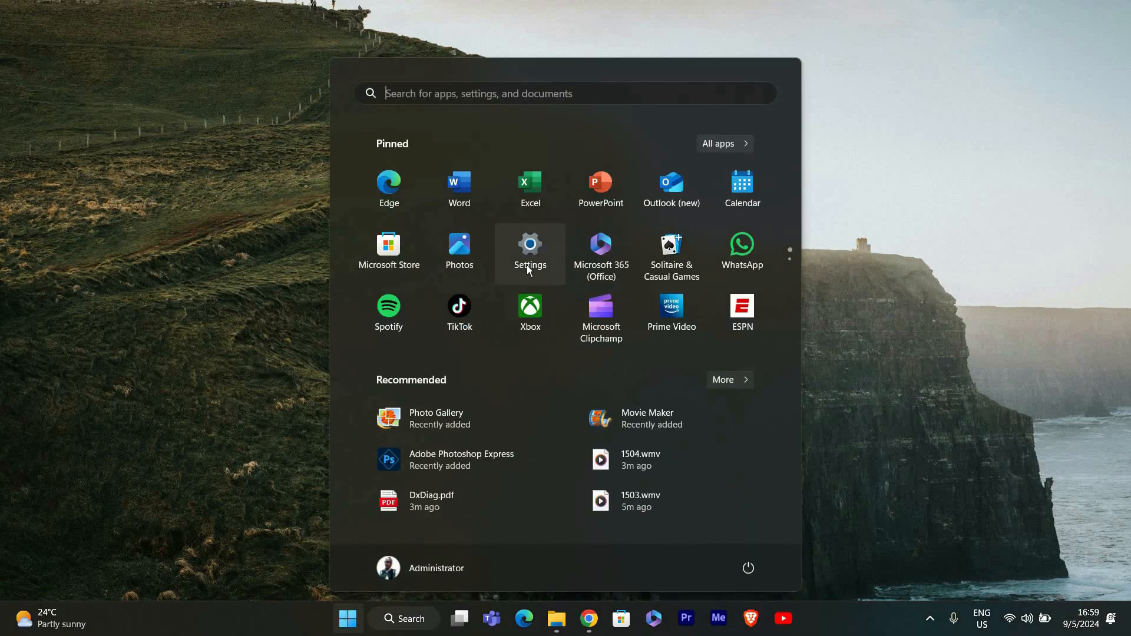
pyautogui.click(528, 246)
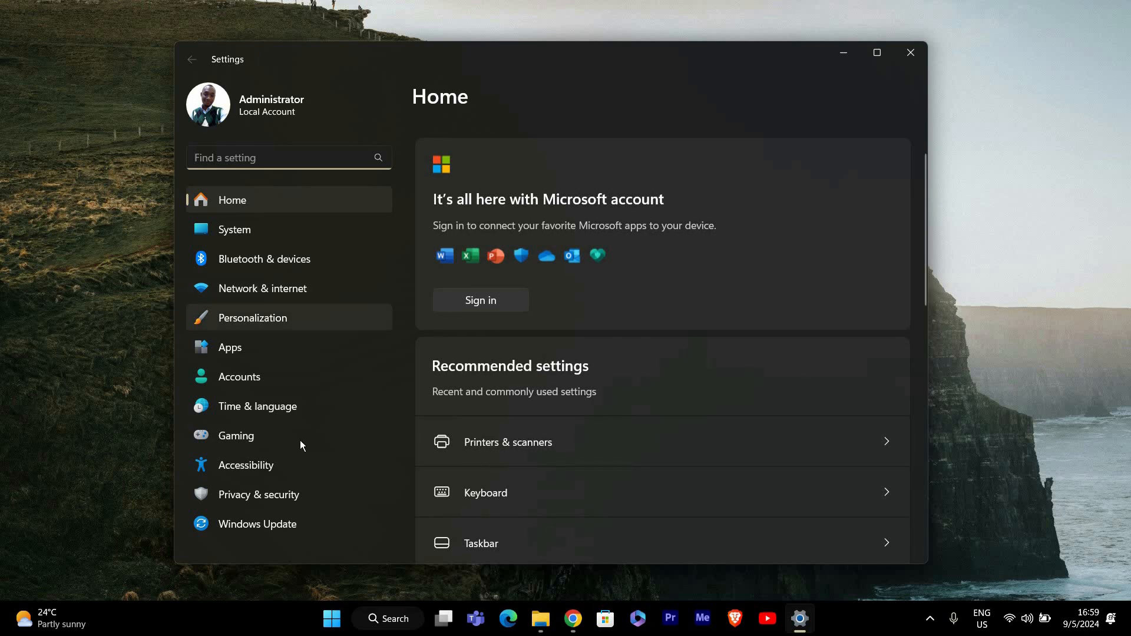
pyautogui.moveTo(268, 493)
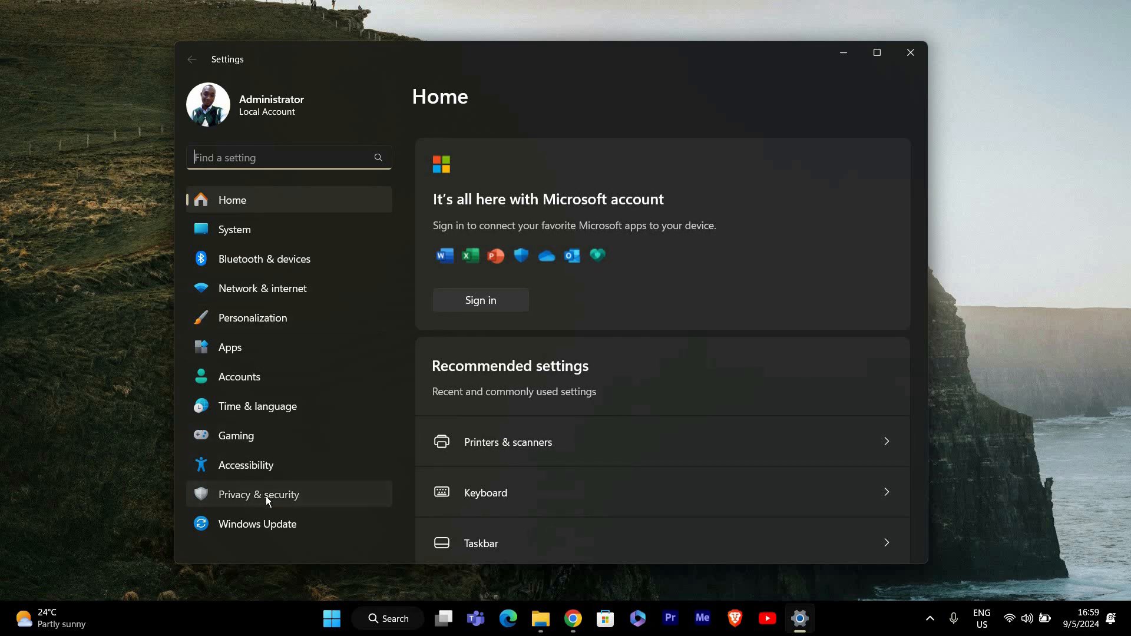
# Go to Privacy & security and scroll down to the App permissions list
pyautogui.click(258, 493)
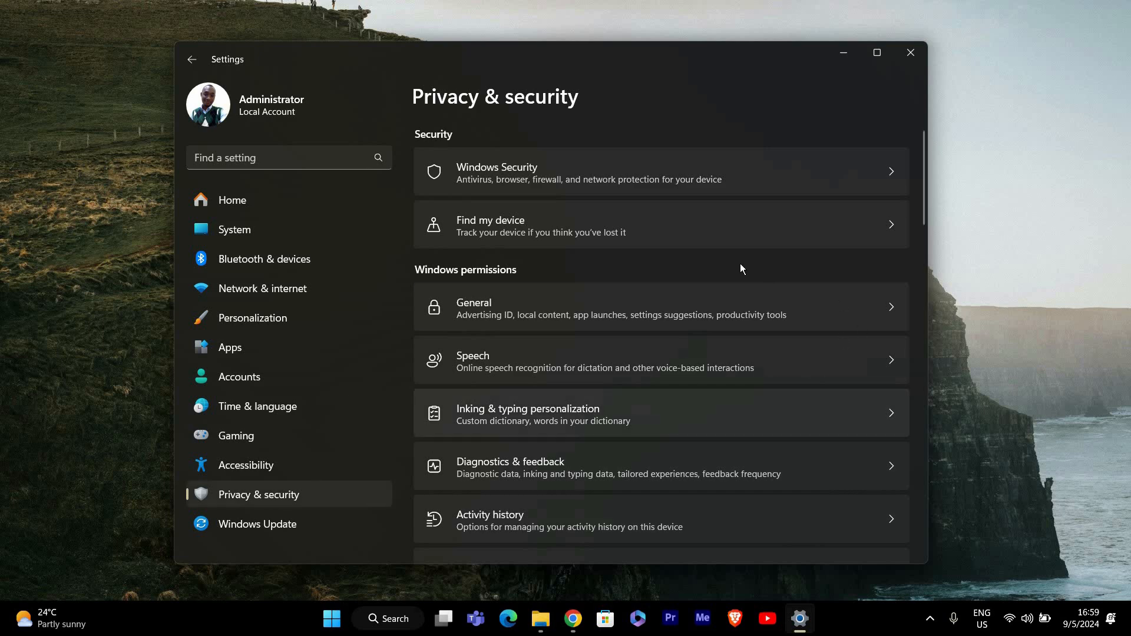
pyautogui.scroll(-3)
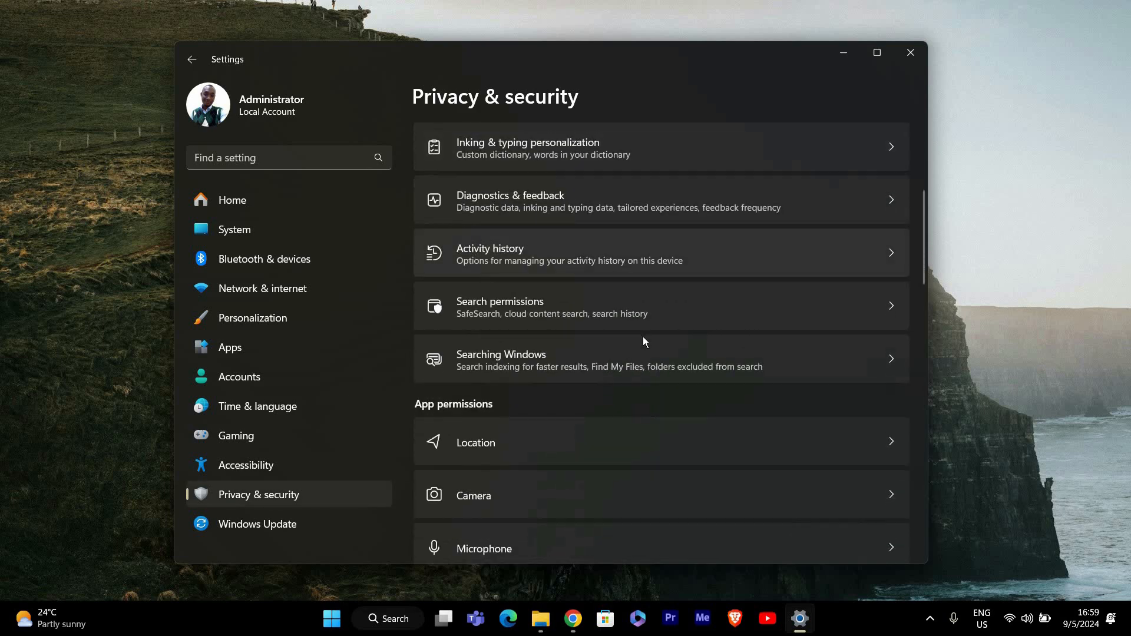
pyautogui.scroll(-3)
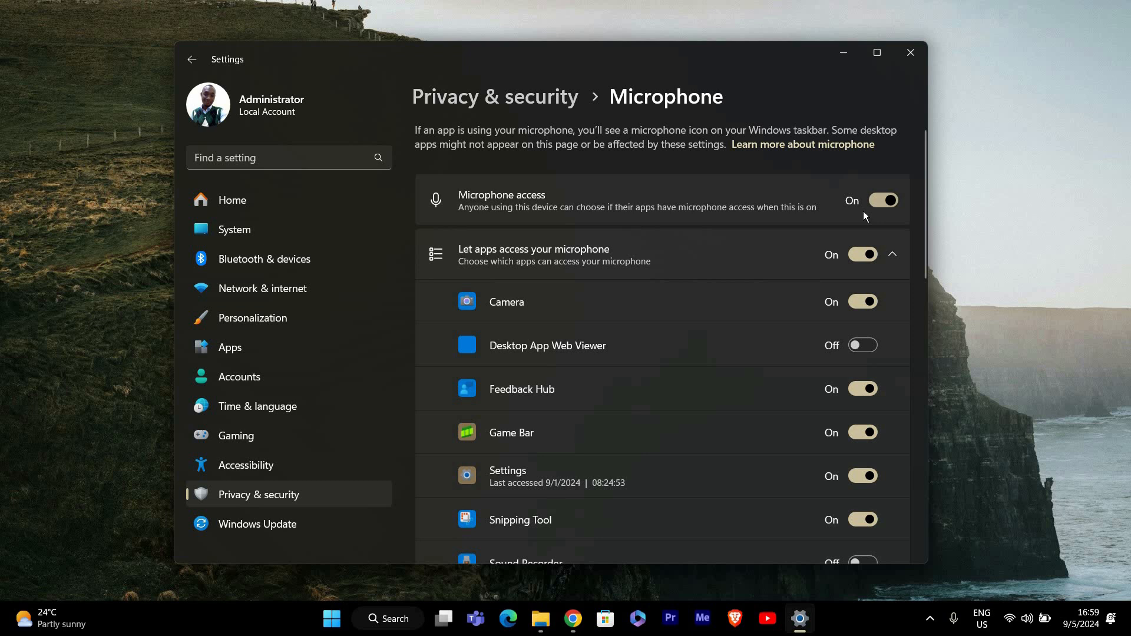
# On the Microphone page, allow Sound Recorder to use the microphone
pyautogui.scroll(-3)
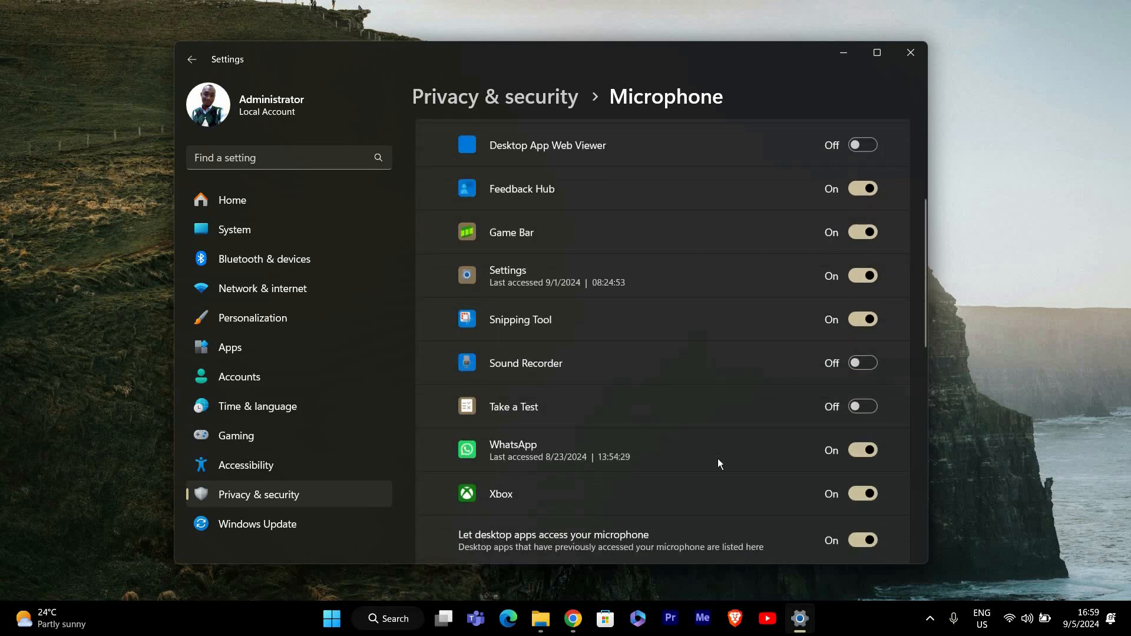
pyautogui.moveTo(741, 470)
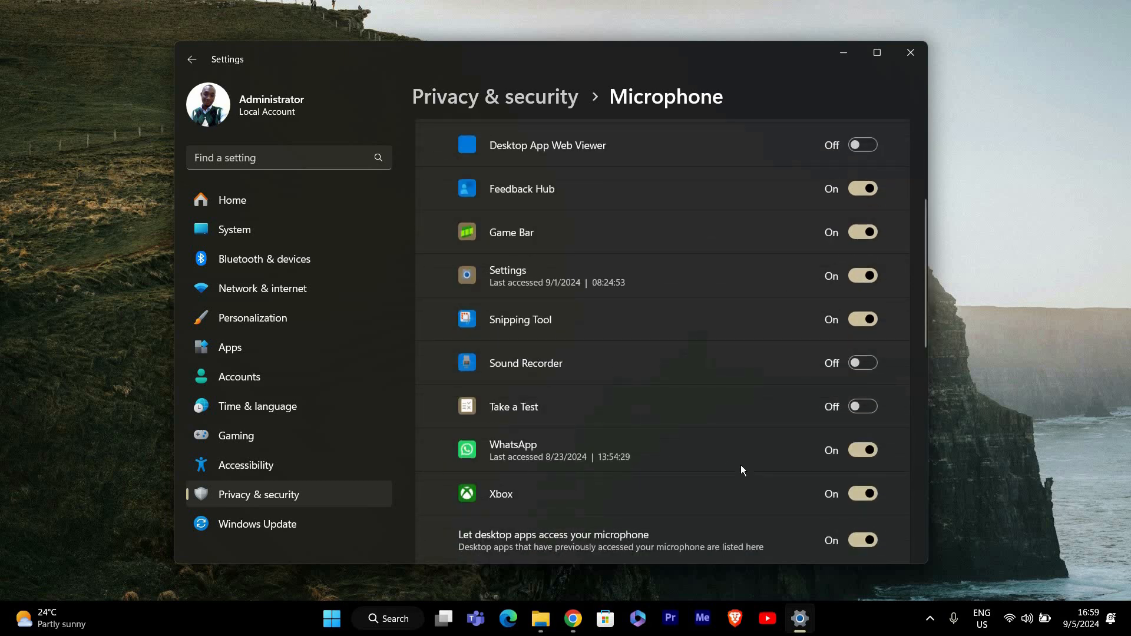
pyautogui.scroll(3)
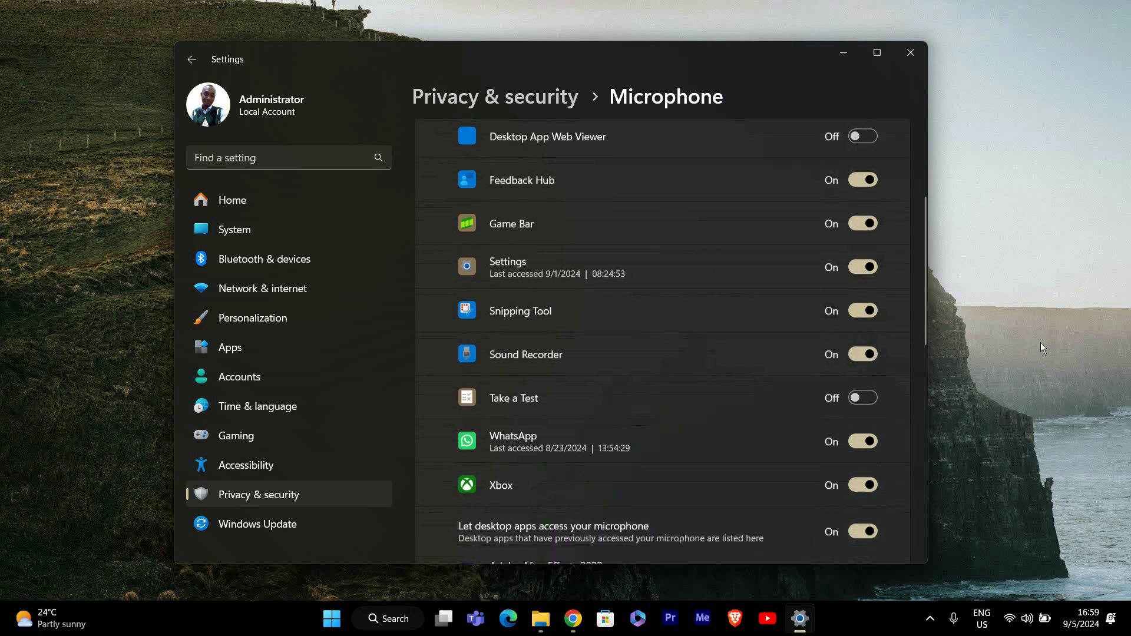
pyautogui.scroll(-3)
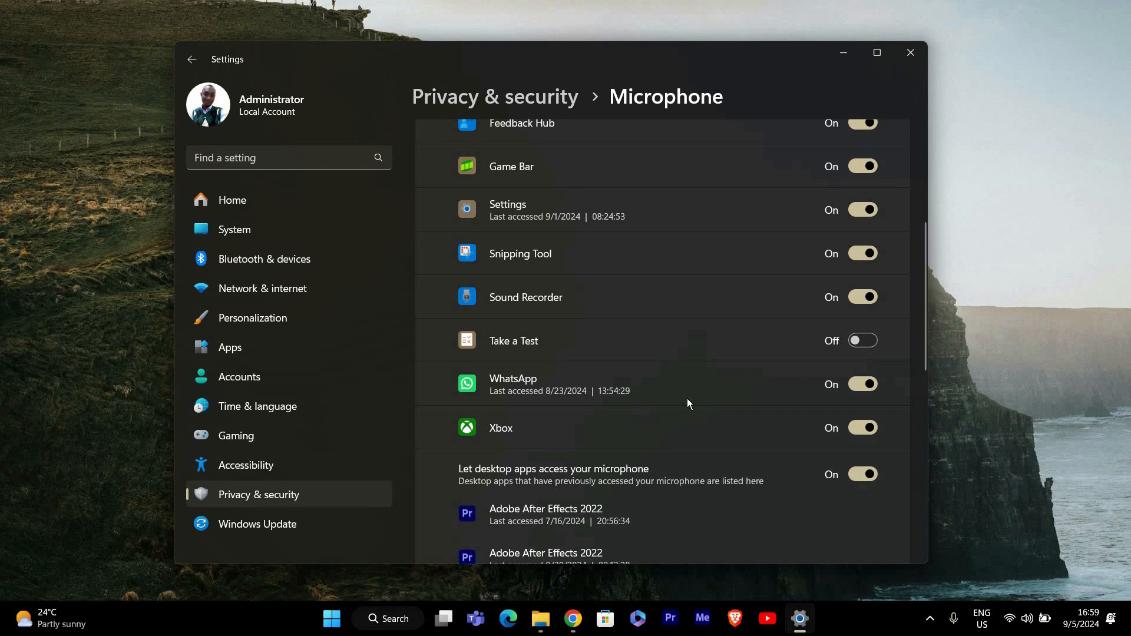
pyautogui.scroll(3)
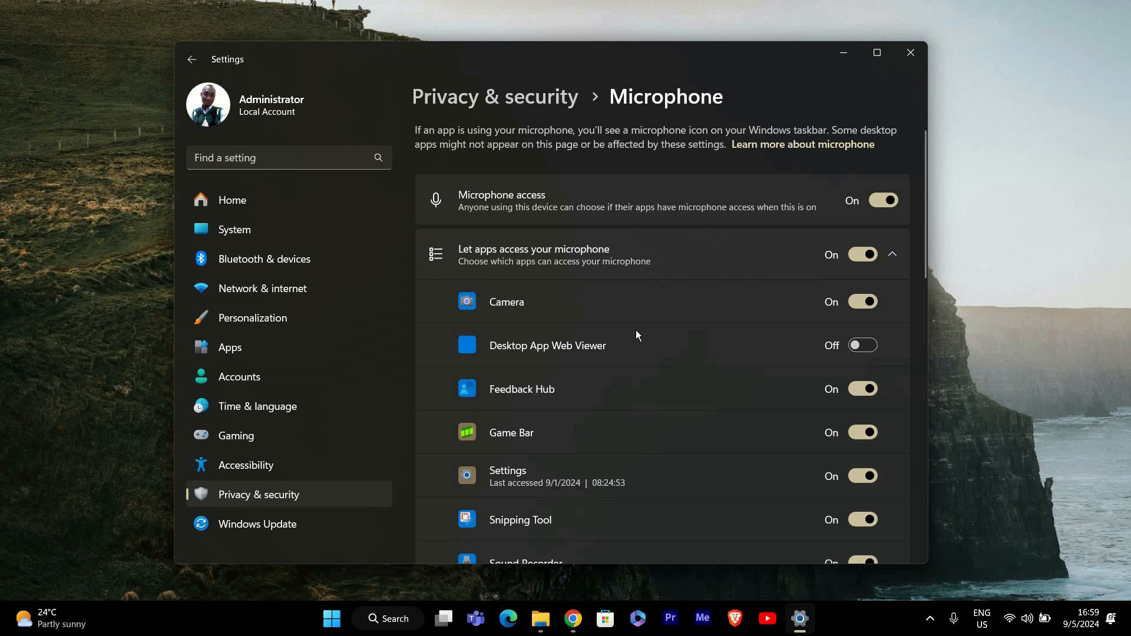
# Close the Settings window, returning to the desktop
pyautogui.scroll(-3)
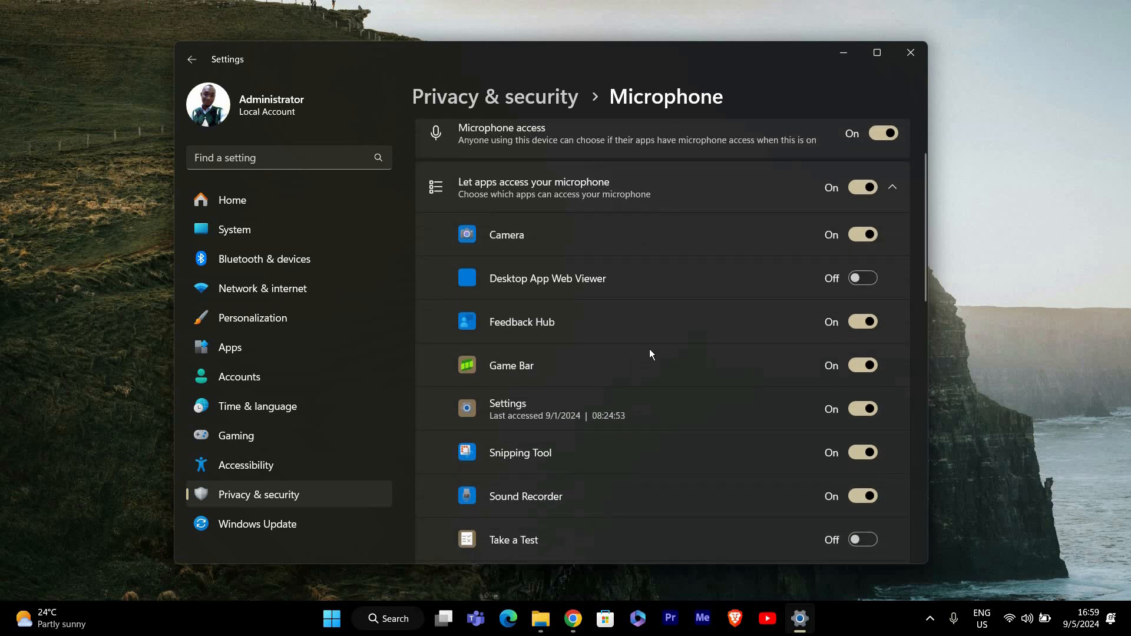
pyautogui.moveTo(677, 344)
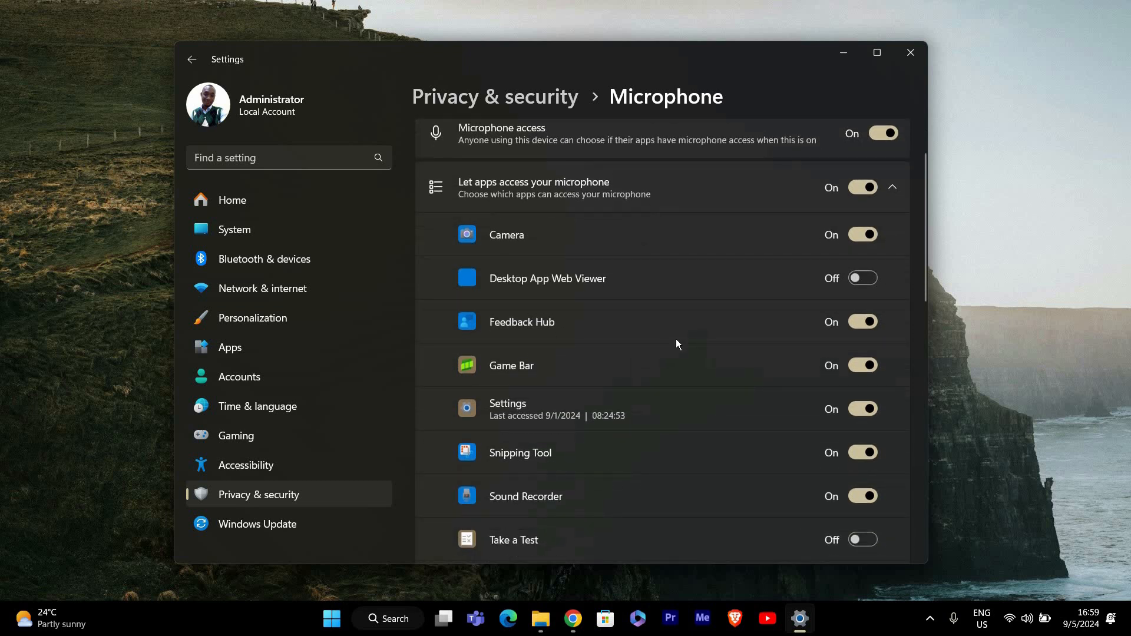
pyautogui.moveTo(881, 156)
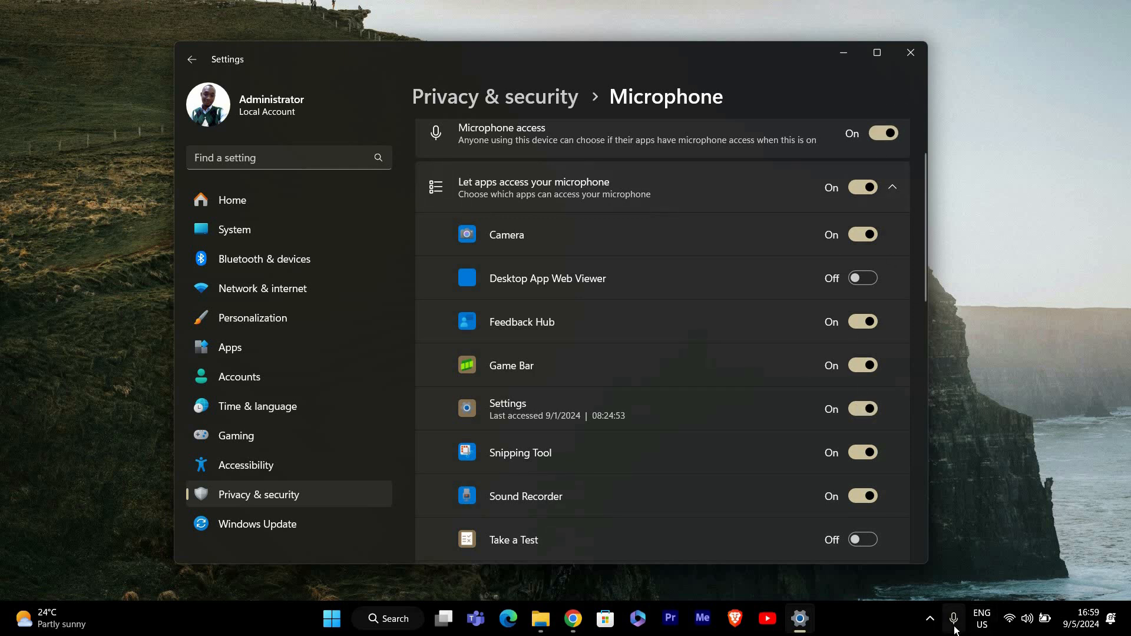
pyautogui.moveTo(953, 618)
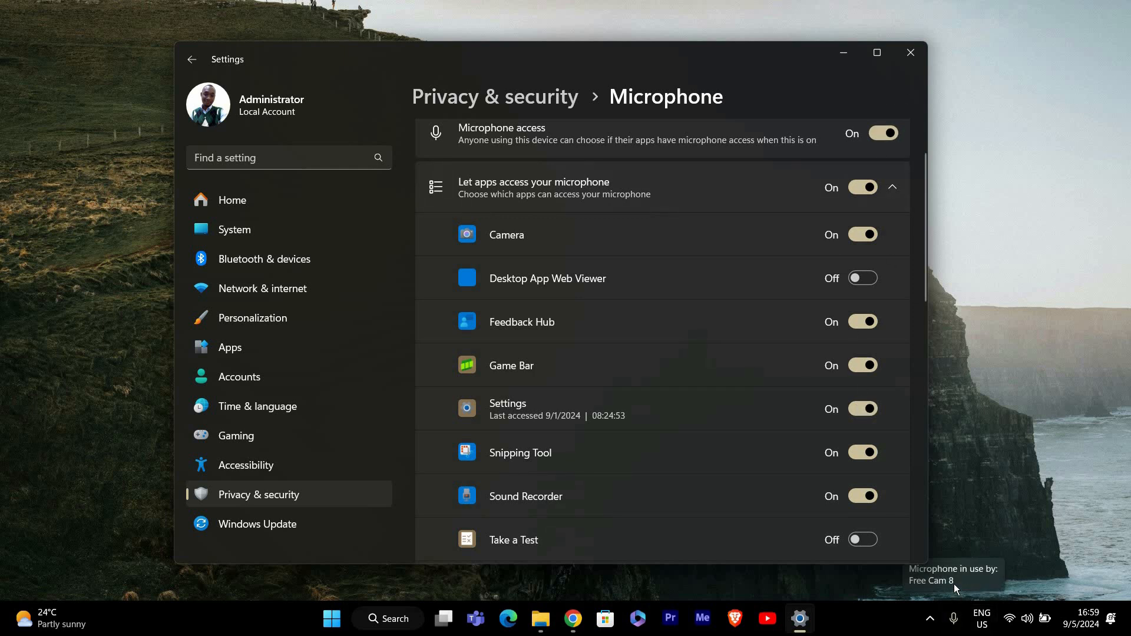
pyautogui.moveTo(952, 618)
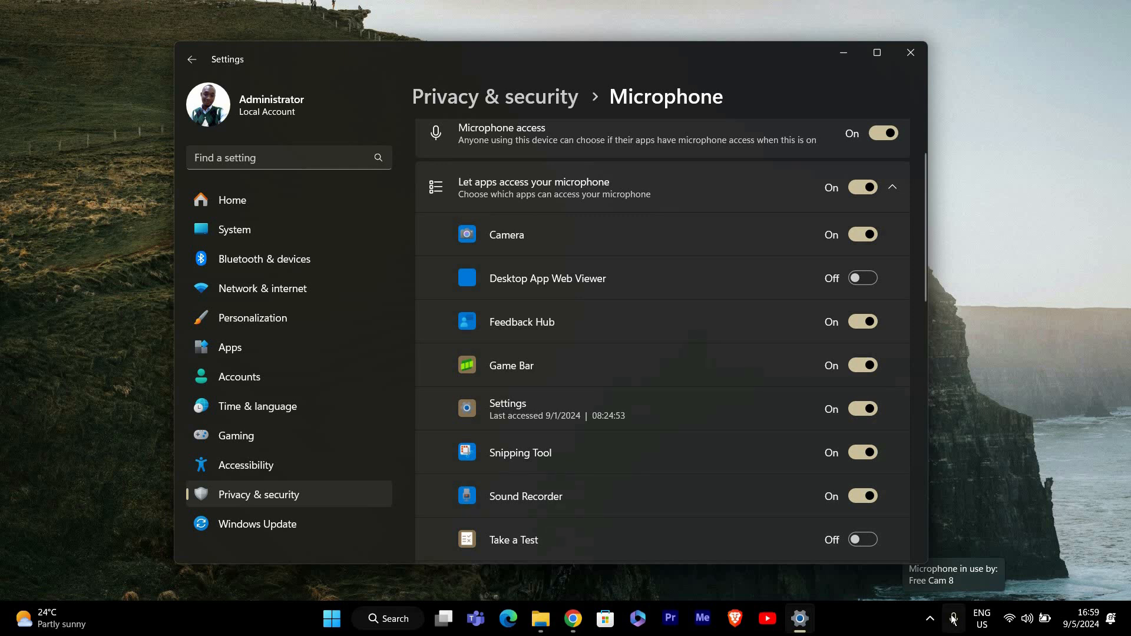
pyautogui.moveTo(705, 183)
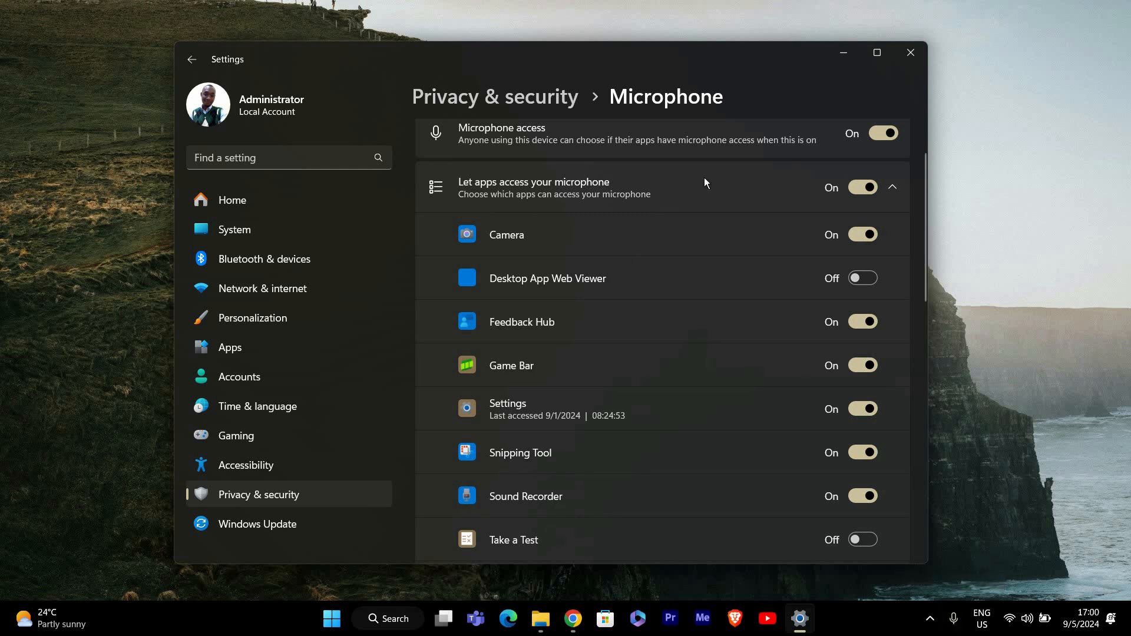
pyautogui.moveTo(910, 53)
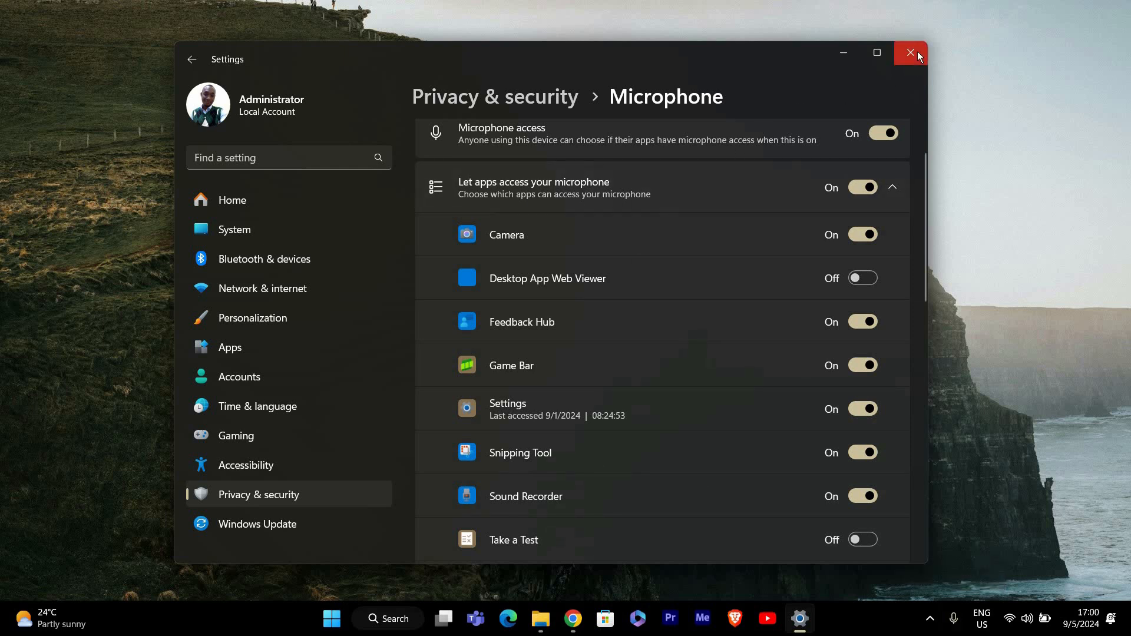
pyautogui.click(911, 53)
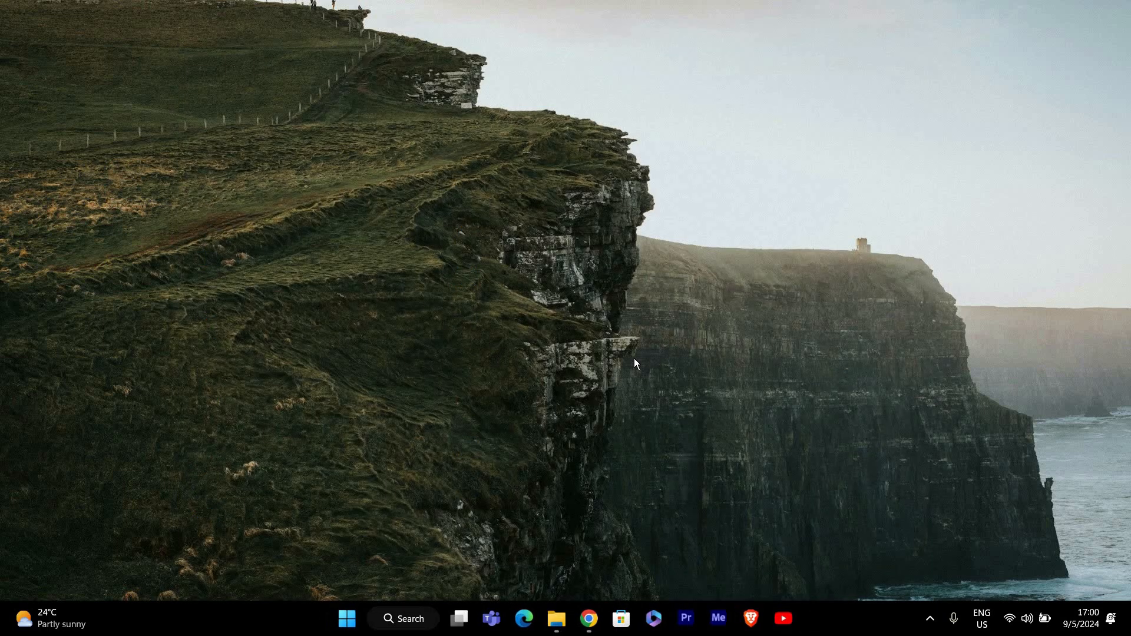
pyautogui.moveTo(692, 258)
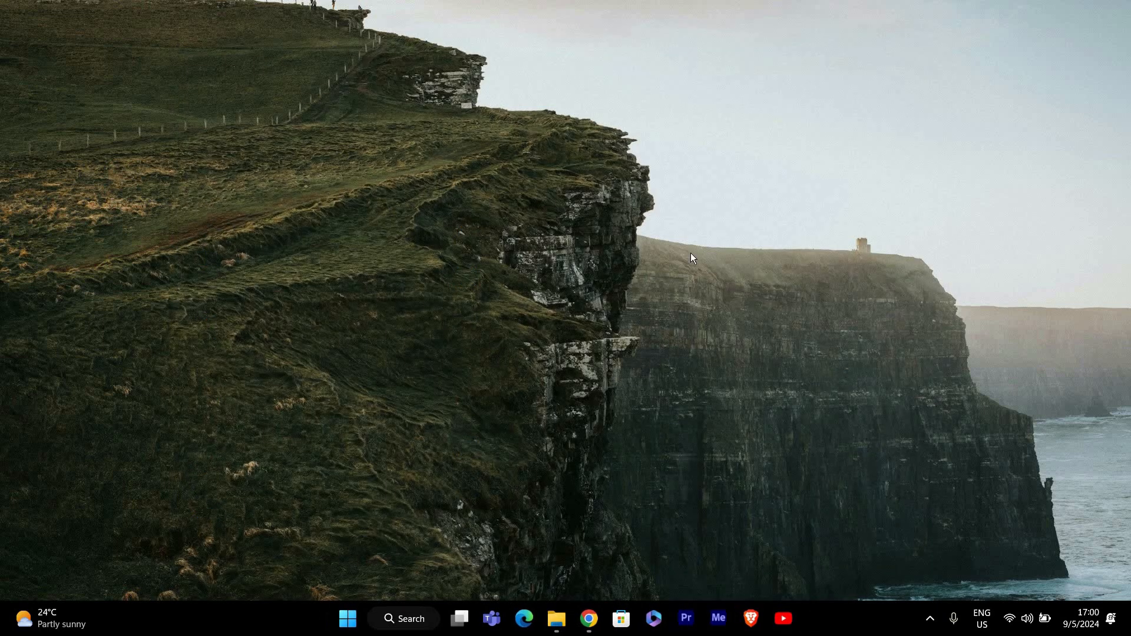